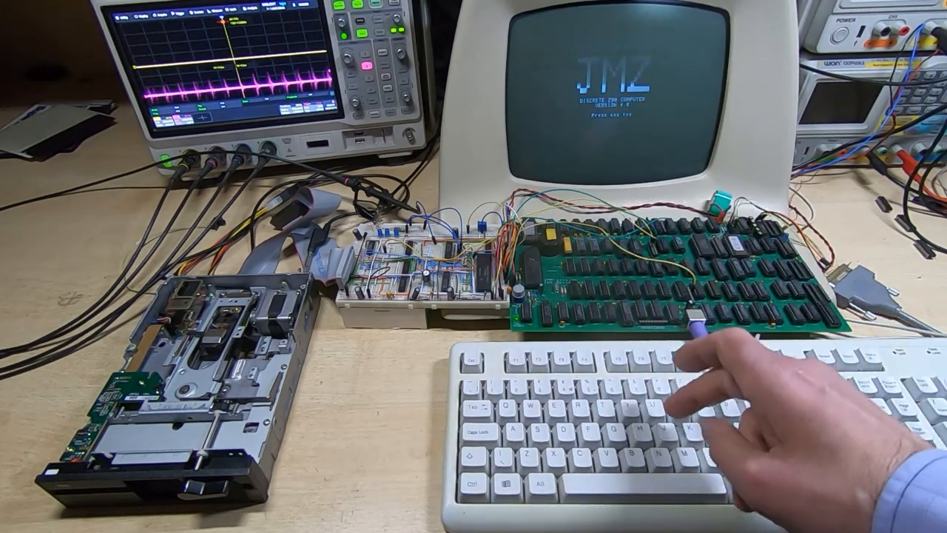
Step: Scroll past the monitor ROM header comments to the system equates and 9000h bootloader address
{"action": "key", "text": "enter"}
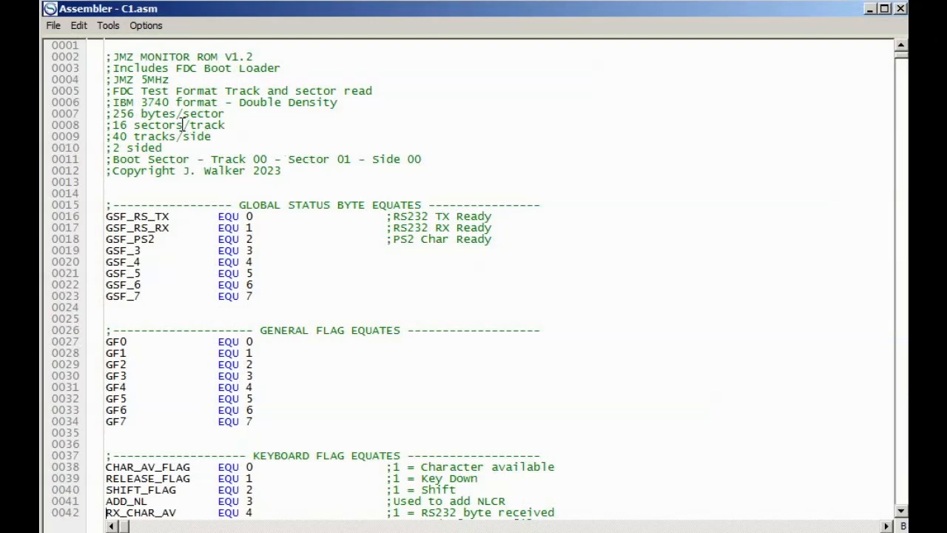
{"action": "mouse_move", "coordinate": [267, 227]}
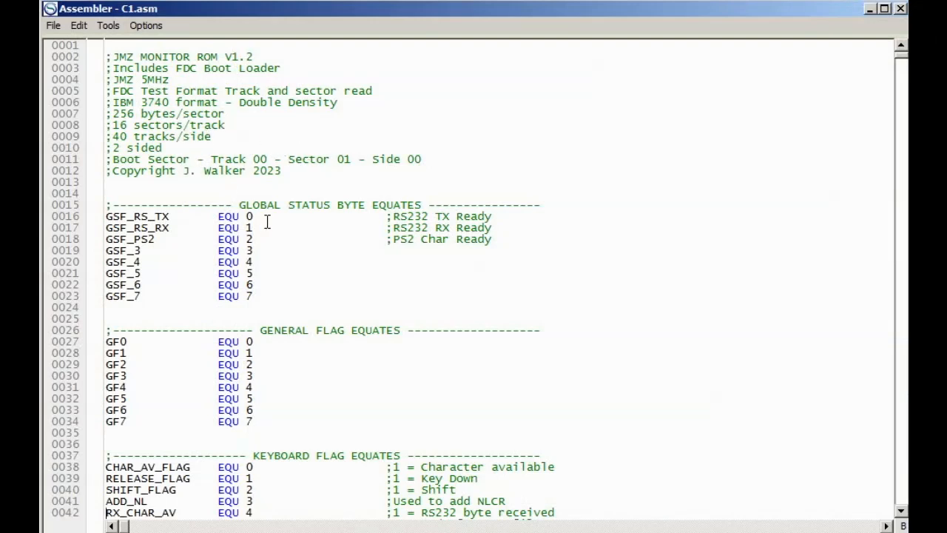
{"action": "mouse_move", "coordinate": [307, 236]}
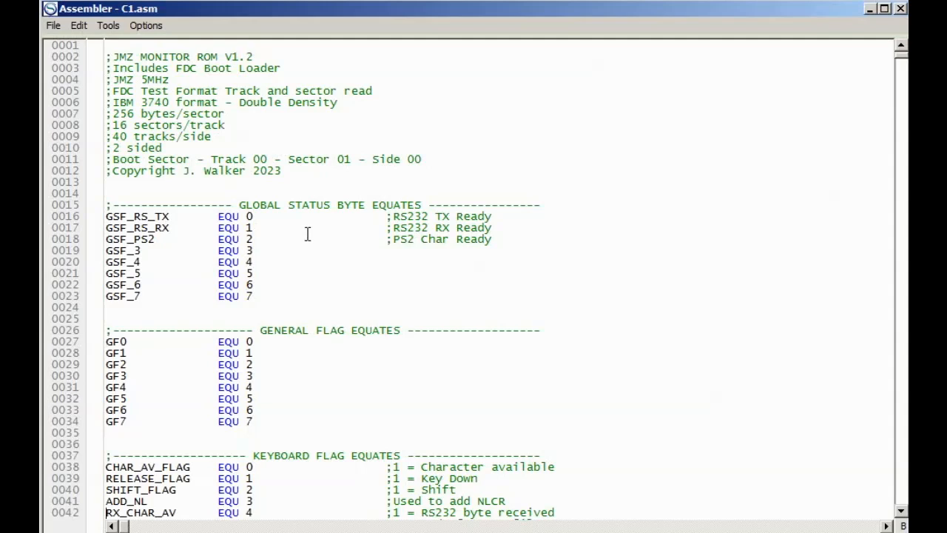
{"action": "mouse_move", "coordinate": [245, 168]}
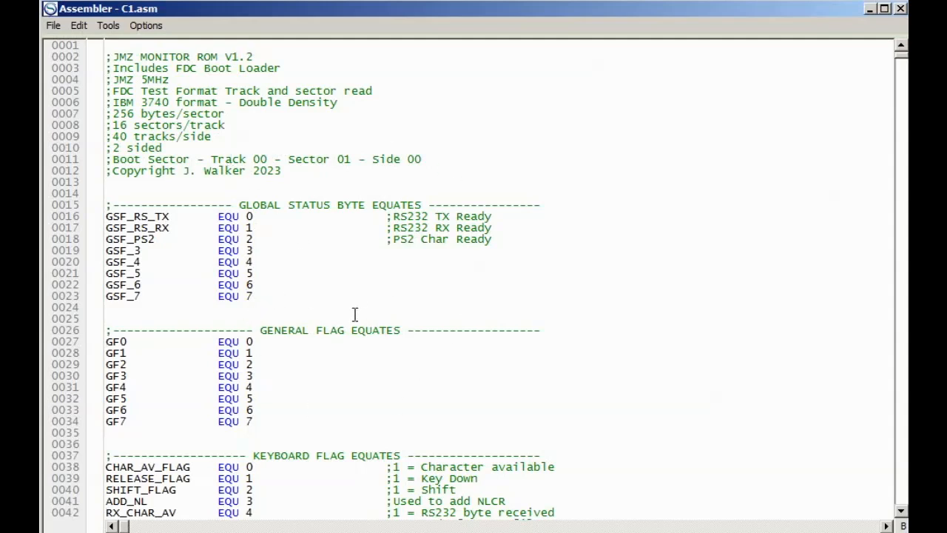
{"action": "mouse_move", "coordinate": [364, 333]}
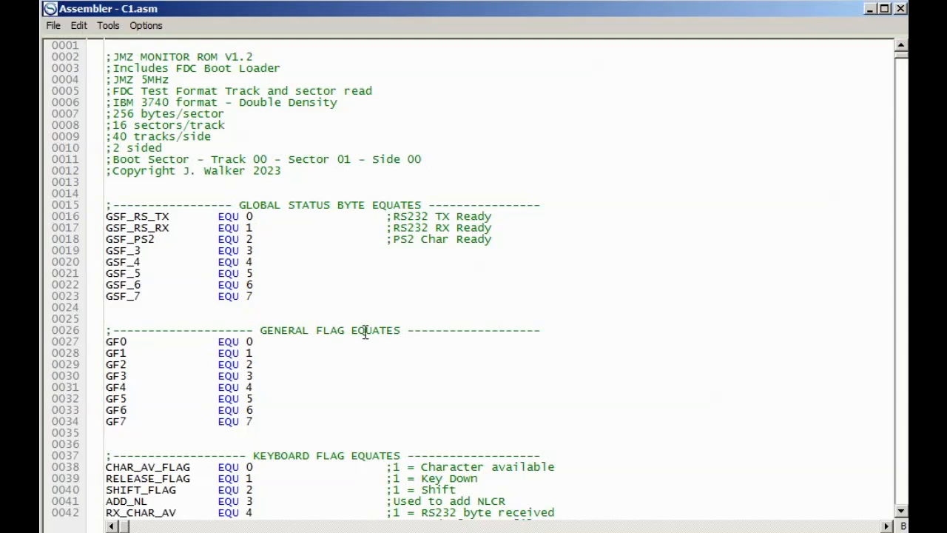
{"action": "mouse_move", "coordinate": [345, 305]}
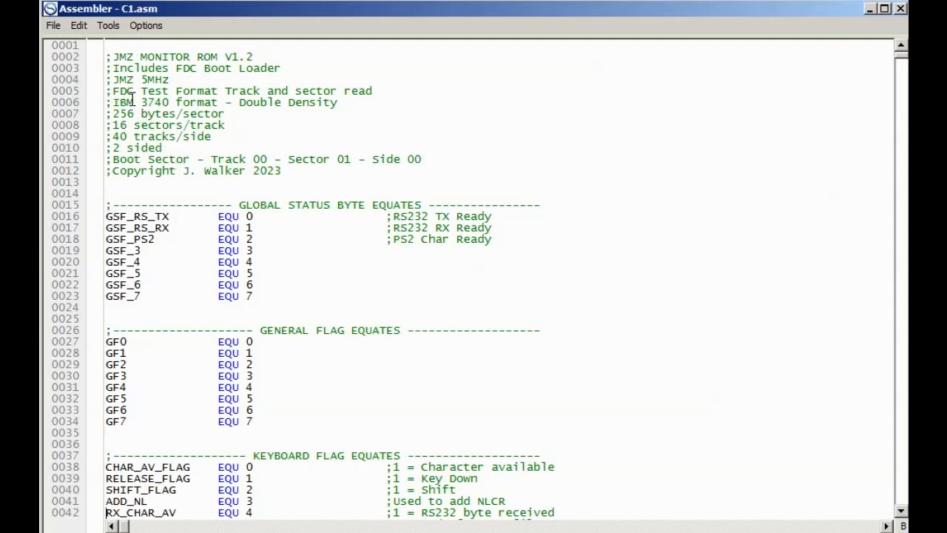
{"action": "mouse_move", "coordinate": [161, 146]}
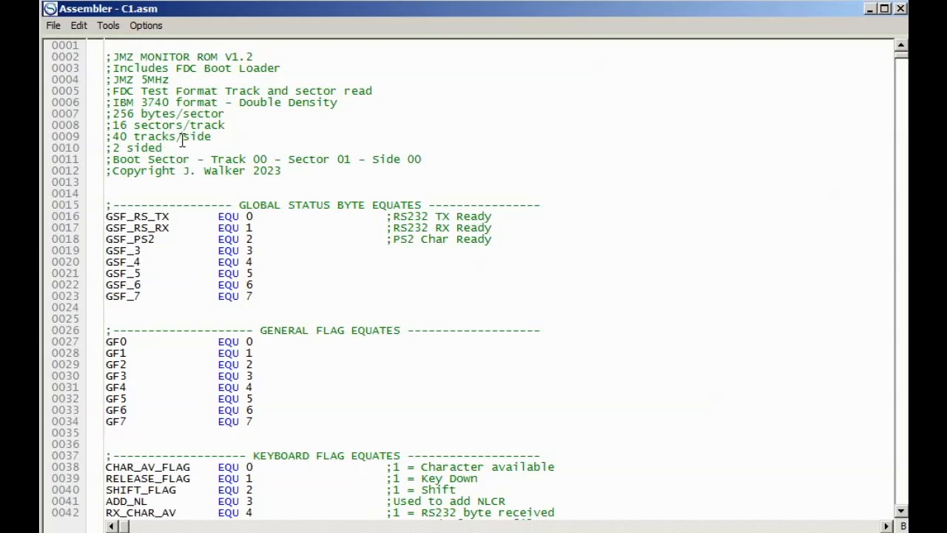
{"action": "mouse_move", "coordinate": [183, 168]}
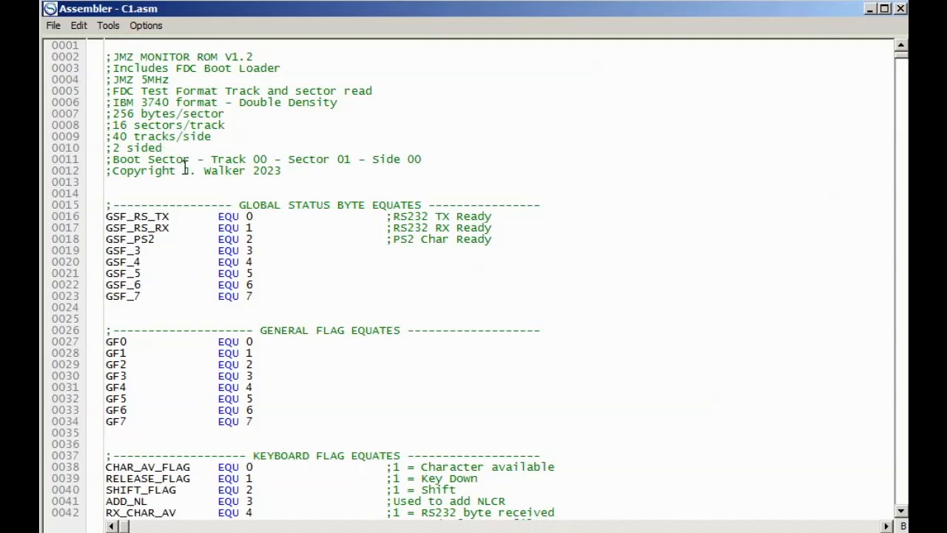
{"action": "scroll", "scroll_direction": "down", "scroll_amount": 3}
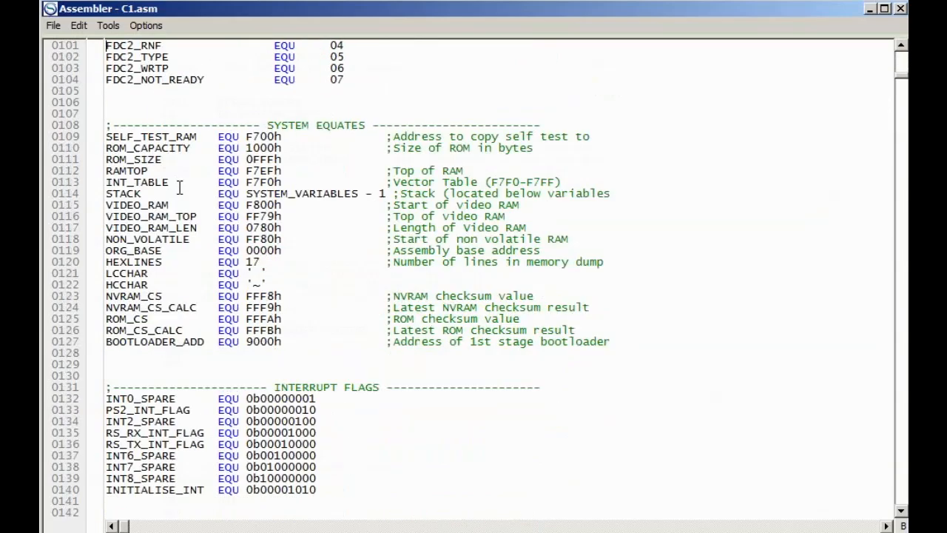
Step: Scroll to lines 441–482 showing the OS_BOOTLOADER and BOOT_LOADER routines
{"action": "scroll", "scroll_direction": "down", "scroll_amount": 3}
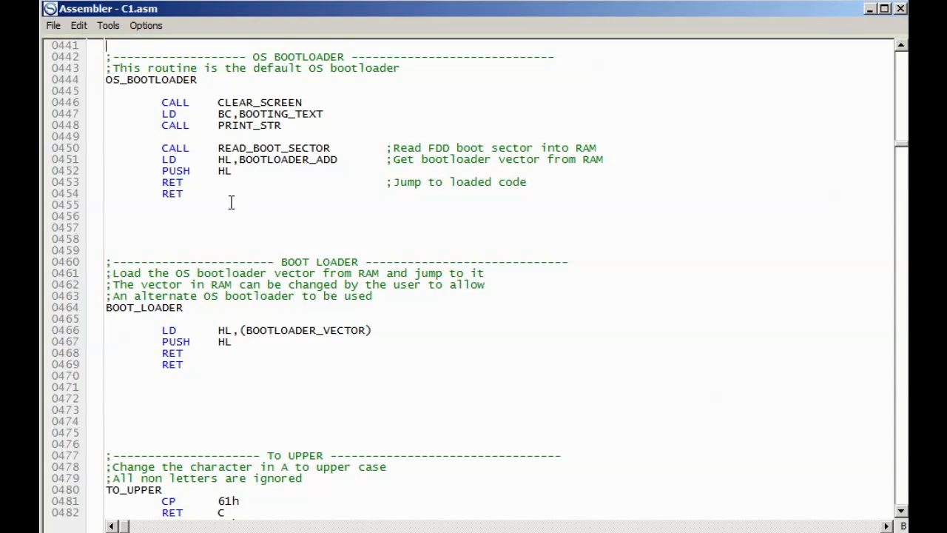
{"action": "mouse_move", "coordinate": [279, 230]}
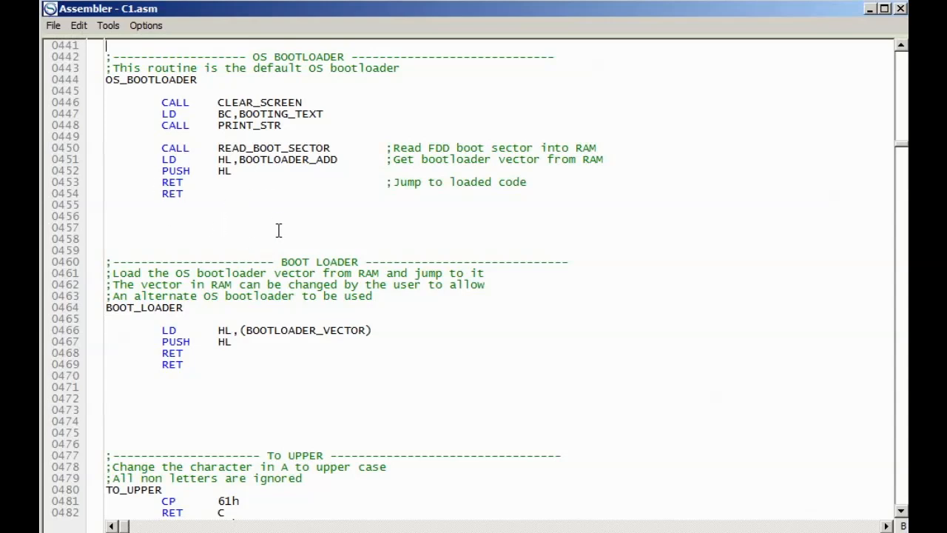
{"action": "mouse_move", "coordinate": [270, 217]}
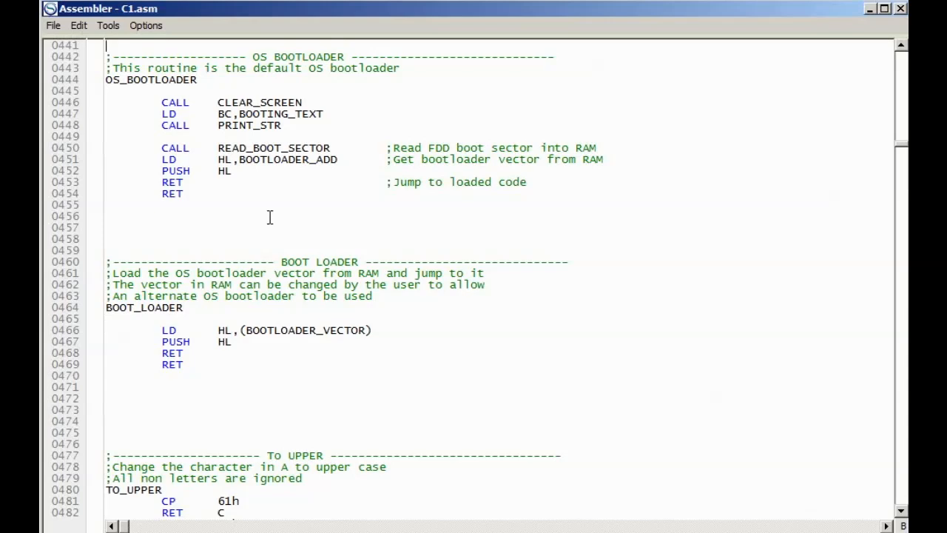
{"action": "mouse_move", "coordinate": [258, 216]}
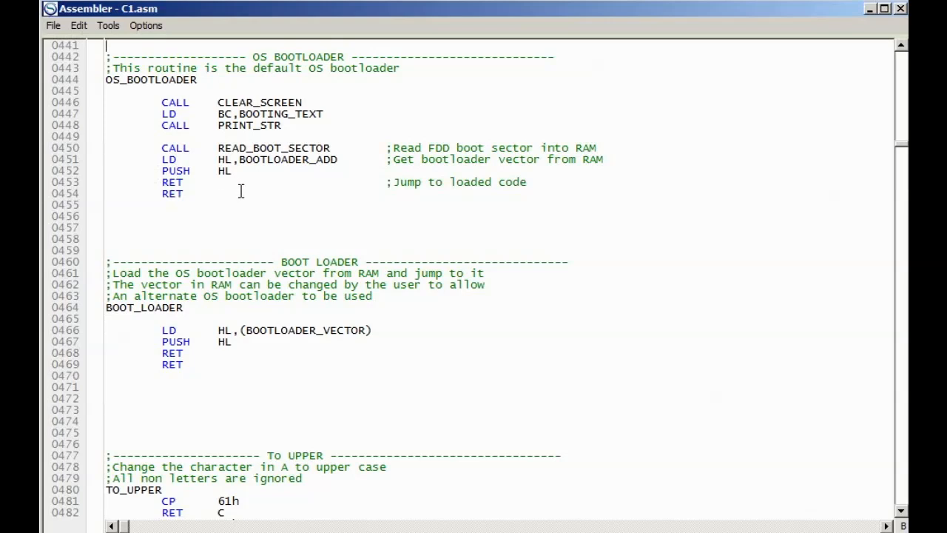
{"action": "mouse_move", "coordinate": [280, 296]}
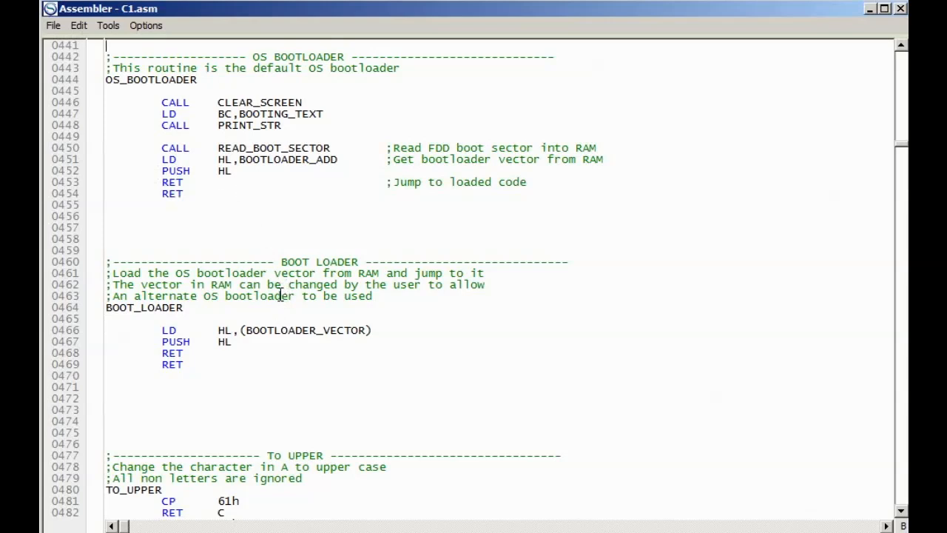
{"action": "mouse_move", "coordinate": [283, 353]}
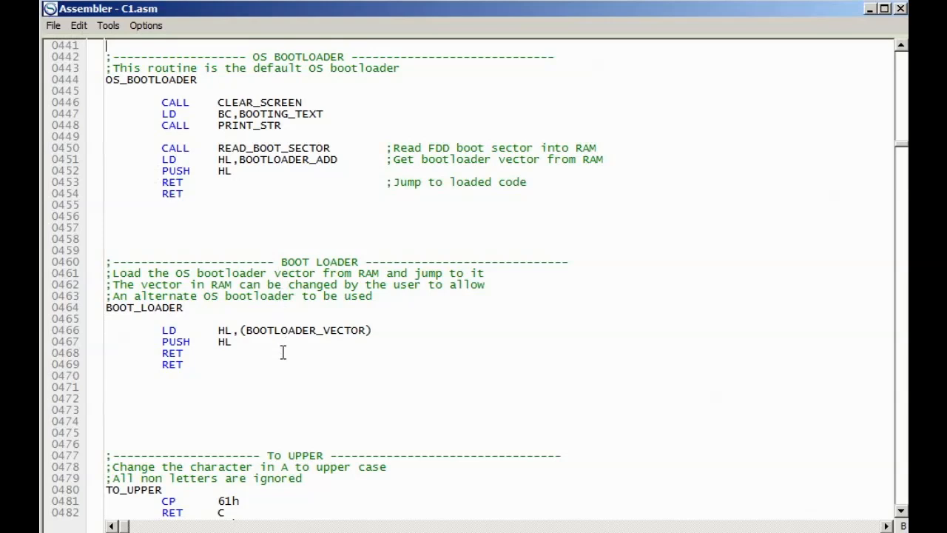
{"action": "mouse_move", "coordinate": [272, 369]}
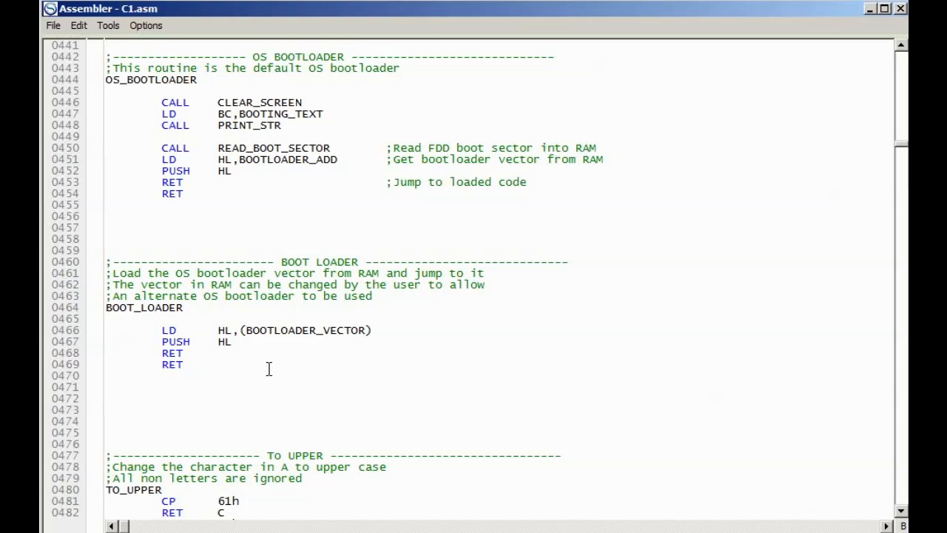
{"action": "mouse_move", "coordinate": [193, 349]}
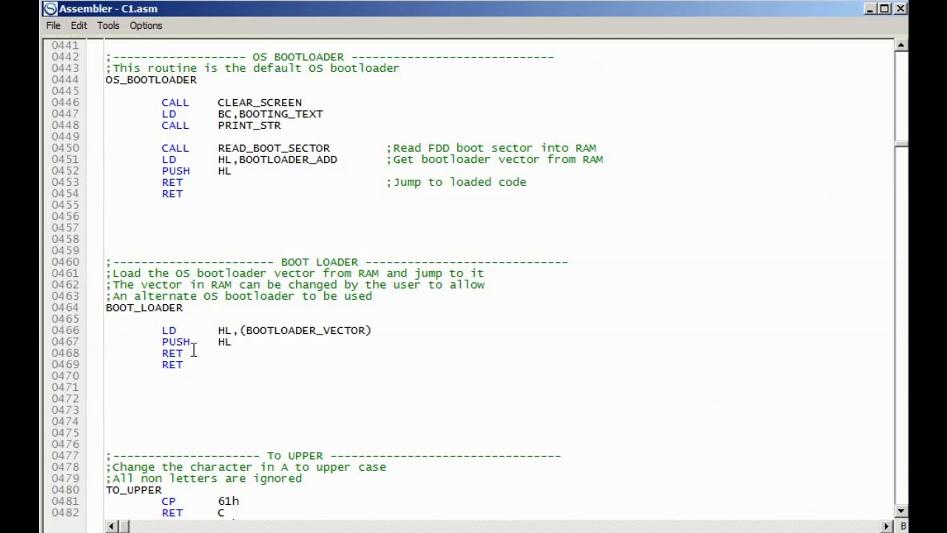
{"action": "mouse_move", "coordinate": [248, 348]}
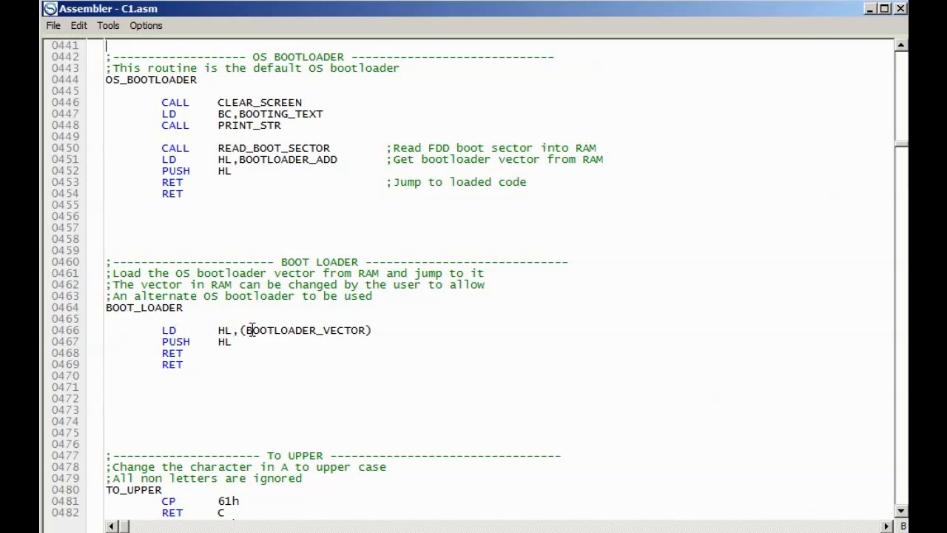
{"action": "mouse_move", "coordinate": [271, 348]}
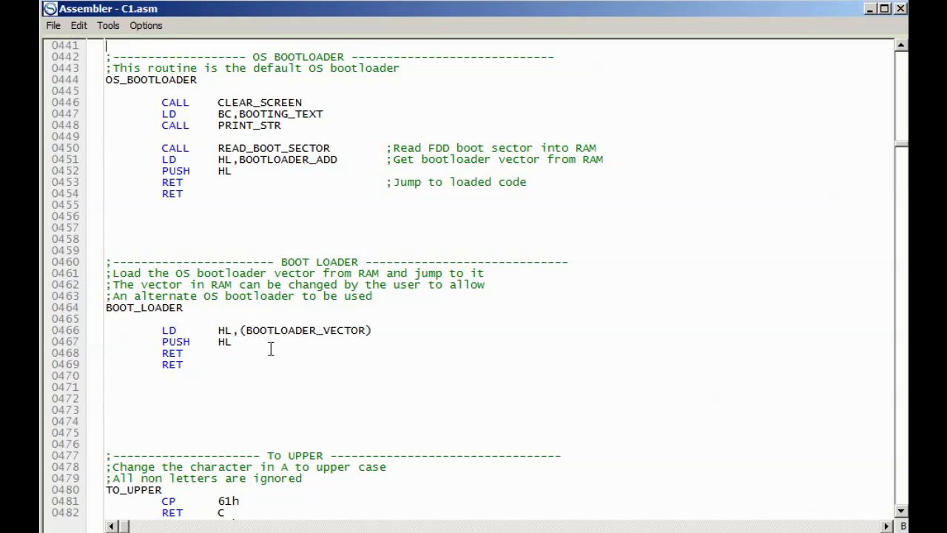
{"action": "mouse_move", "coordinate": [224, 345]}
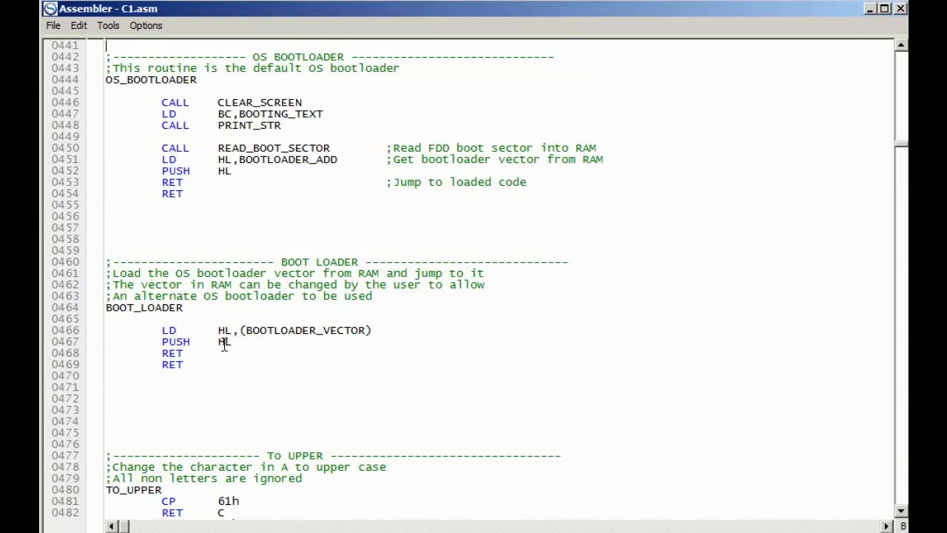
{"action": "mouse_move", "coordinate": [190, 366]}
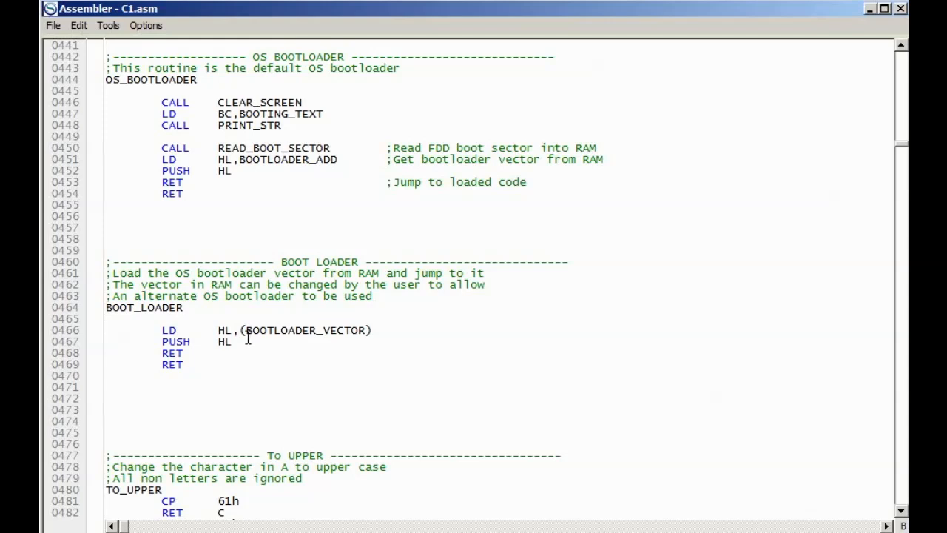
{"action": "mouse_move", "coordinate": [317, 219]}
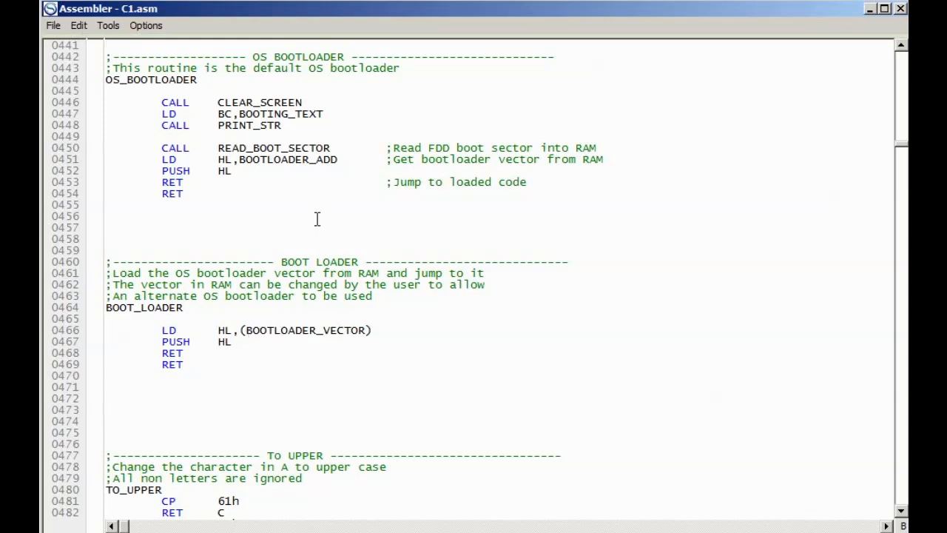
Step: Select the OS_BOOTLOADER label on line 444, then click elsewhere in the editor
{"action": "double_click", "coordinate": [183, 79]}
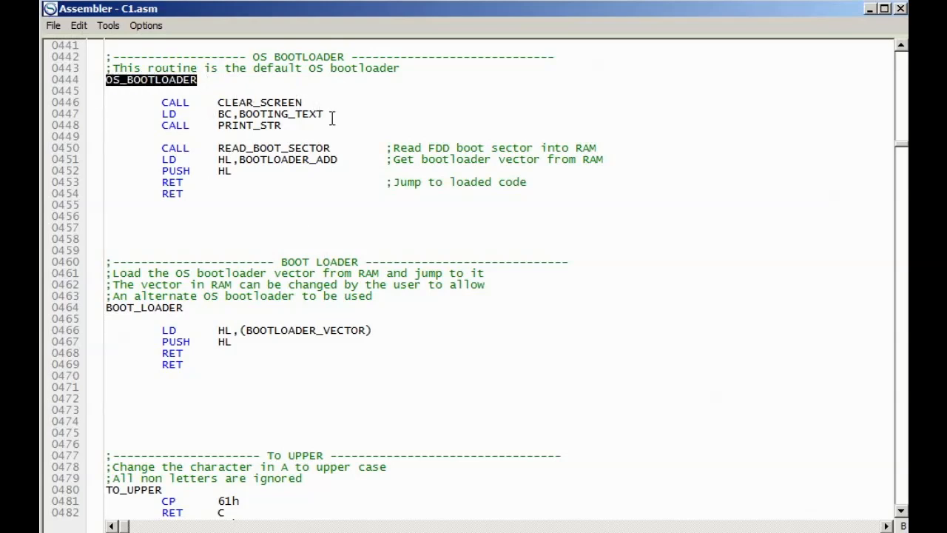
{"action": "mouse_move", "coordinate": [344, 182]}
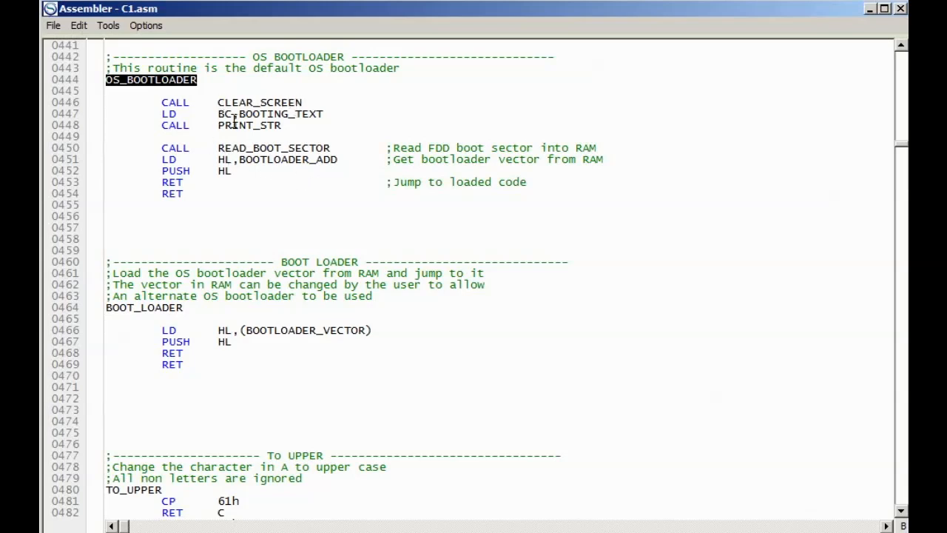
{"action": "left_click", "coordinate": [288, 125]}
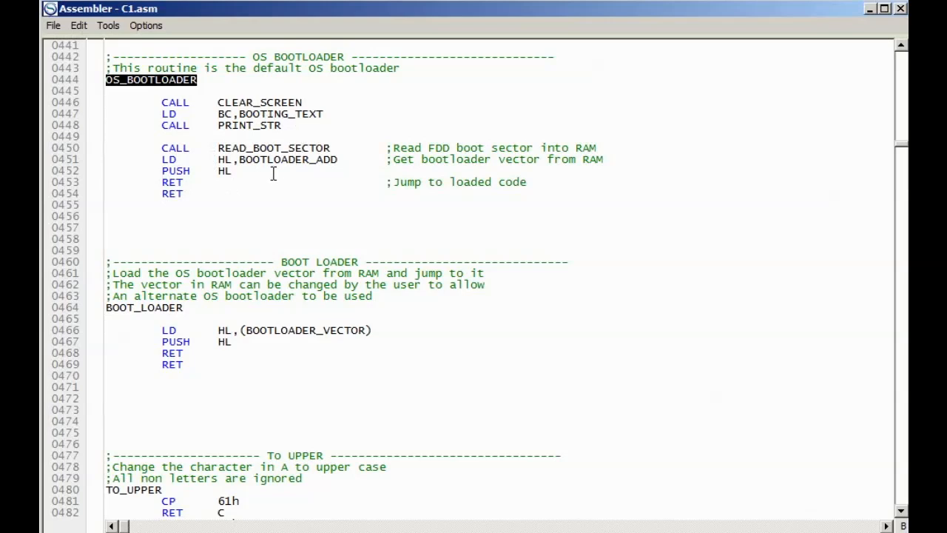
{"action": "mouse_move", "coordinate": [283, 177]}
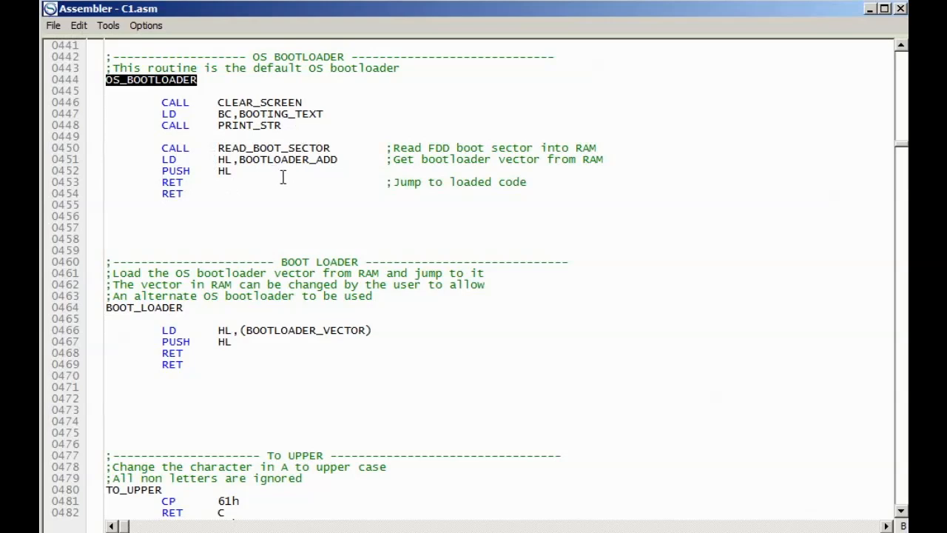
{"action": "mouse_move", "coordinate": [201, 193]}
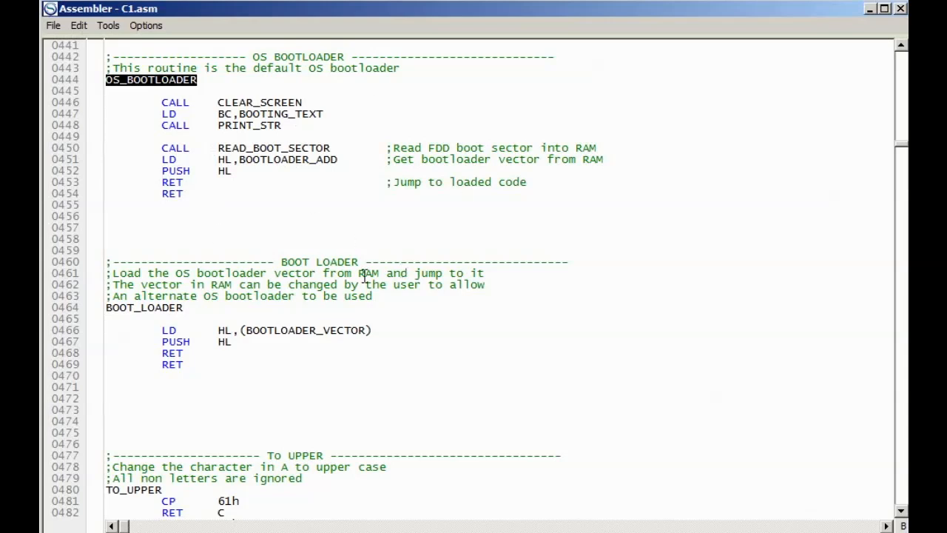
{"action": "mouse_move", "coordinate": [283, 228]}
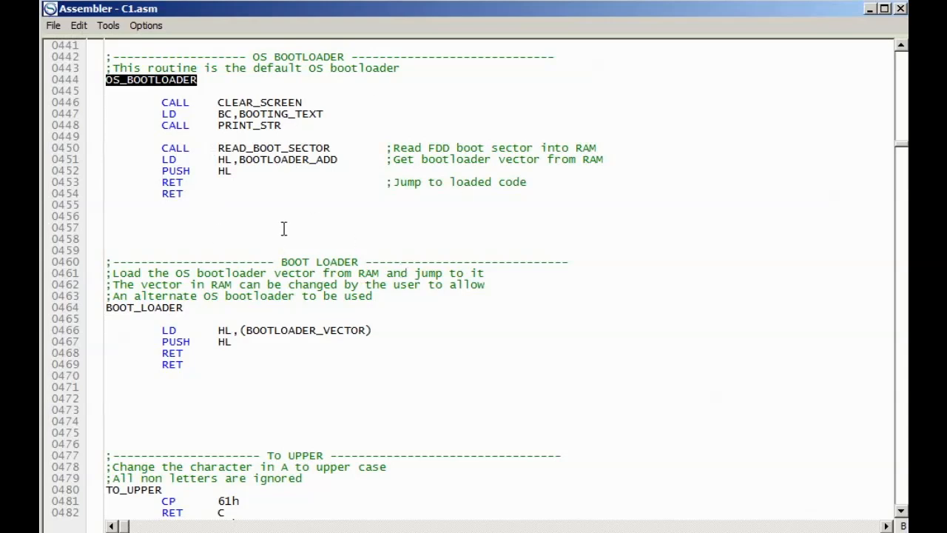
{"action": "mouse_move", "coordinate": [52, 25]}
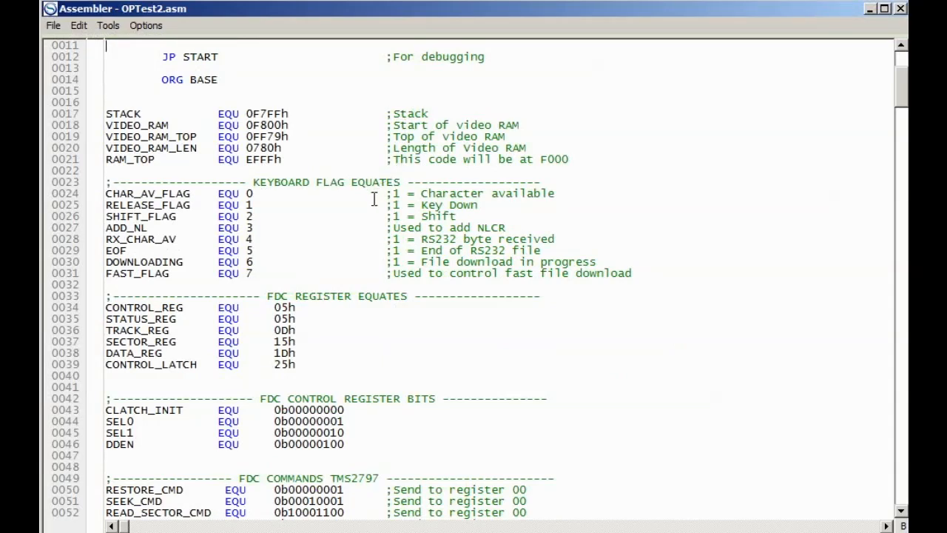
{"action": "mouse_move", "coordinate": [375, 226]}
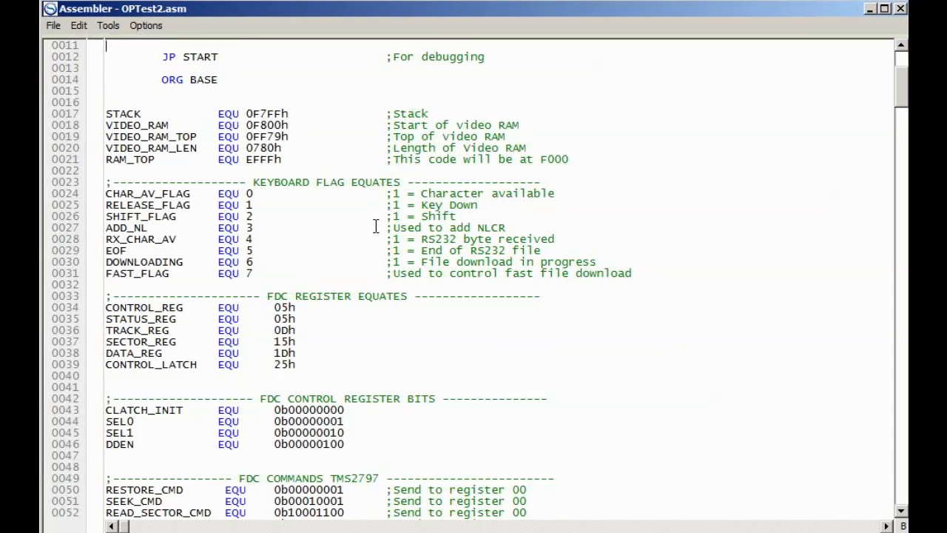
{"action": "mouse_move", "coordinate": [411, 359]}
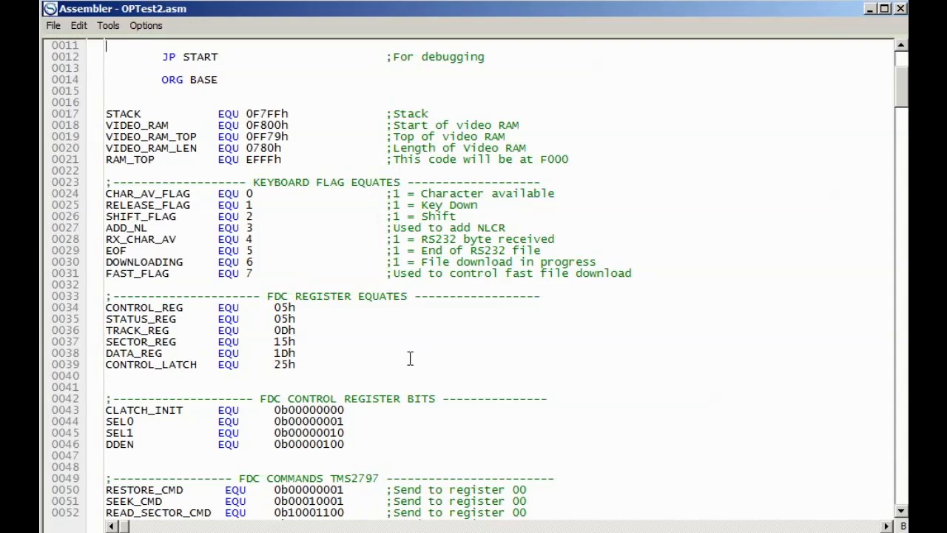
{"action": "mouse_move", "coordinate": [380, 375]}
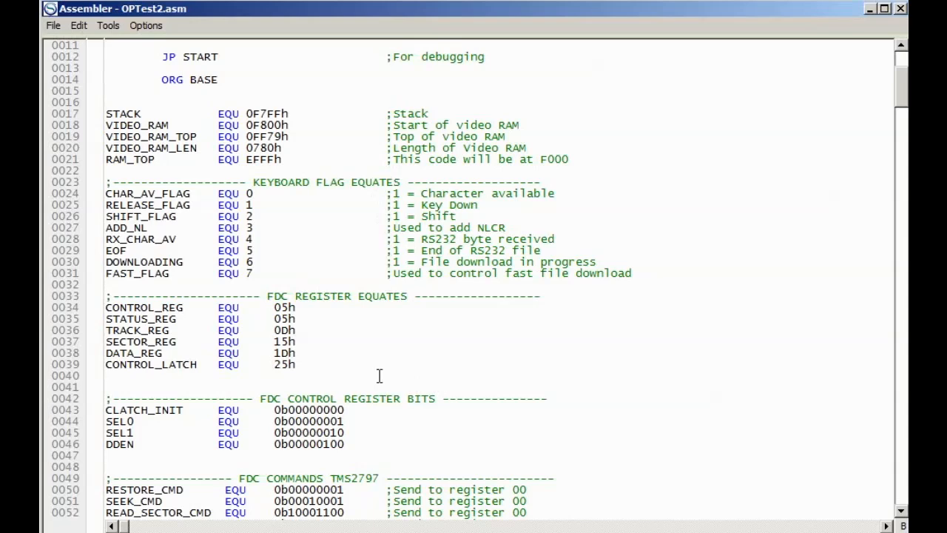
Step: Scroll OPTest2.asm past the FDC equates to the START routine
{"action": "scroll", "scroll_direction": "down", "scroll_amount": 3}
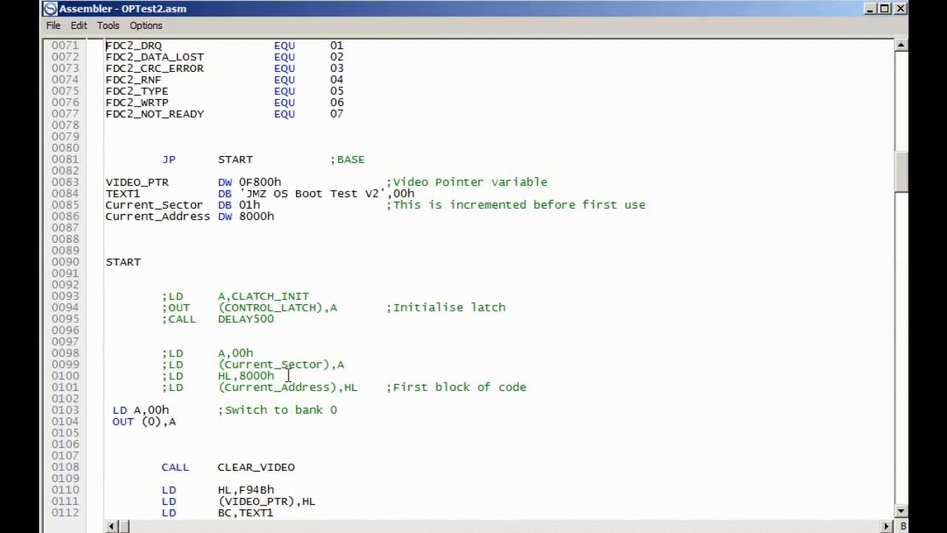
{"action": "mouse_move", "coordinate": [291, 396]}
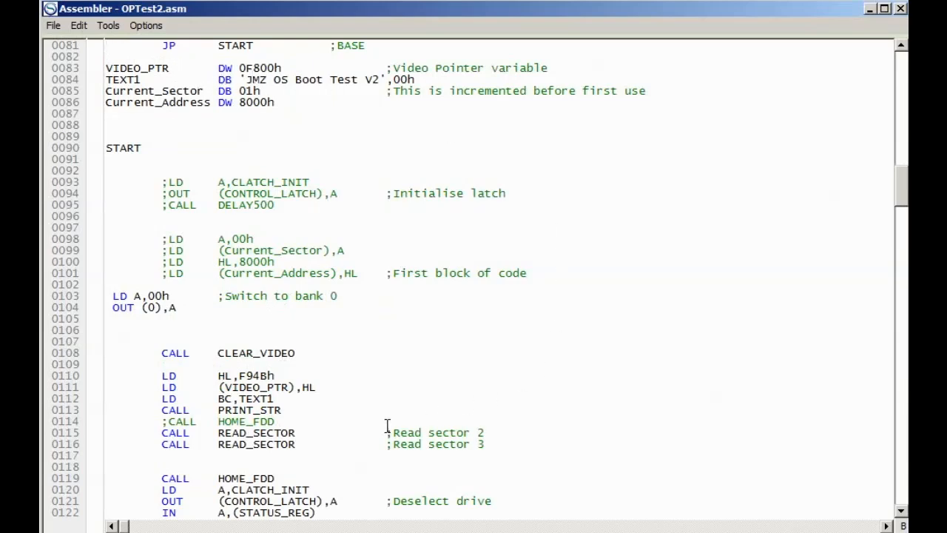
{"action": "mouse_move", "coordinate": [274, 275]}
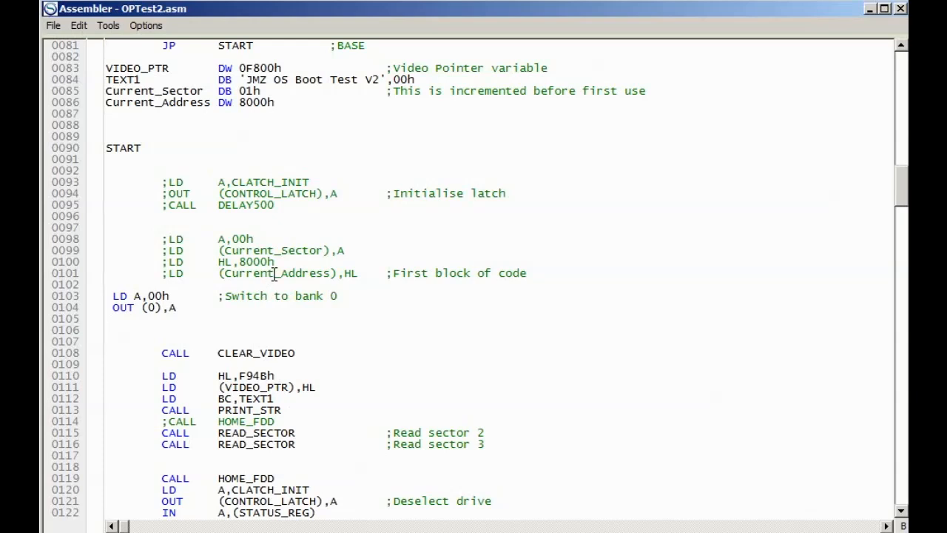
{"action": "left_click", "coordinate": [106, 45]}
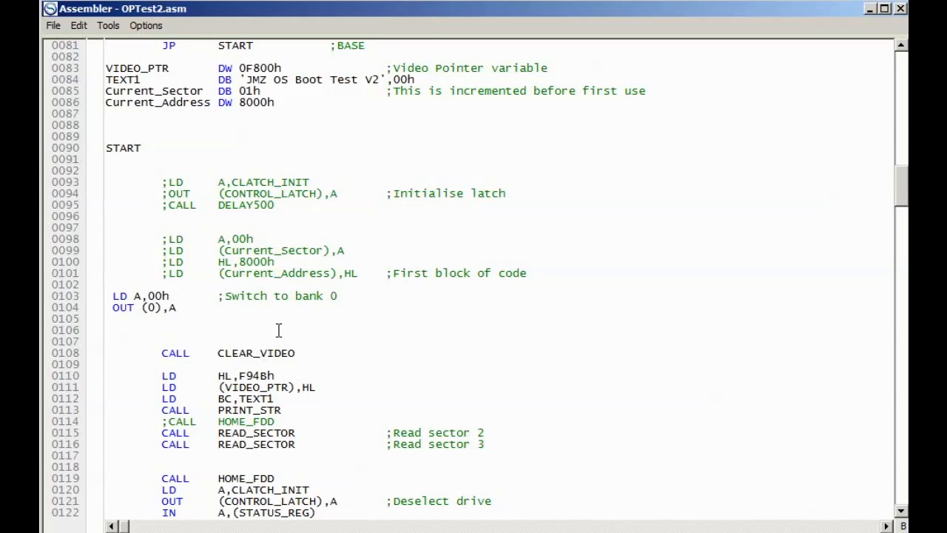
{"action": "mouse_move", "coordinate": [333, 272]}
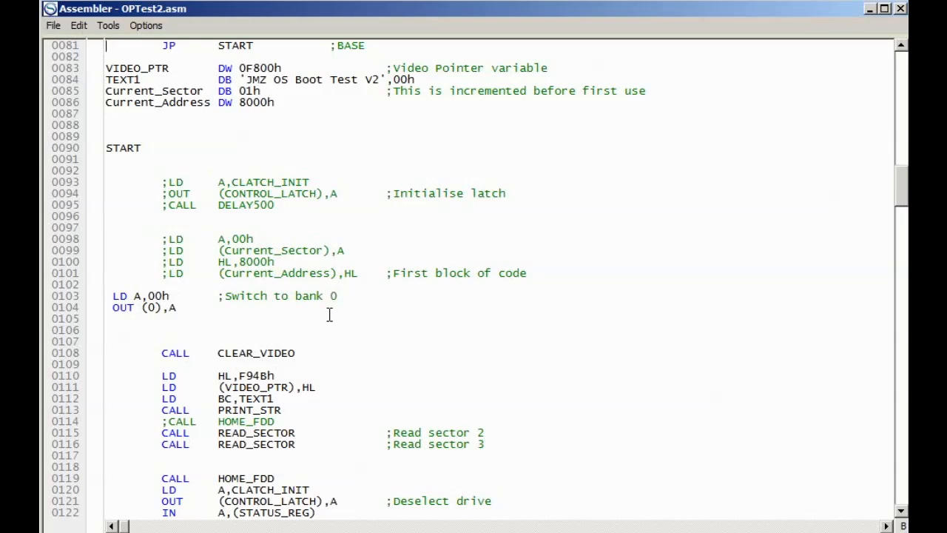
{"action": "mouse_move", "coordinate": [312, 316]}
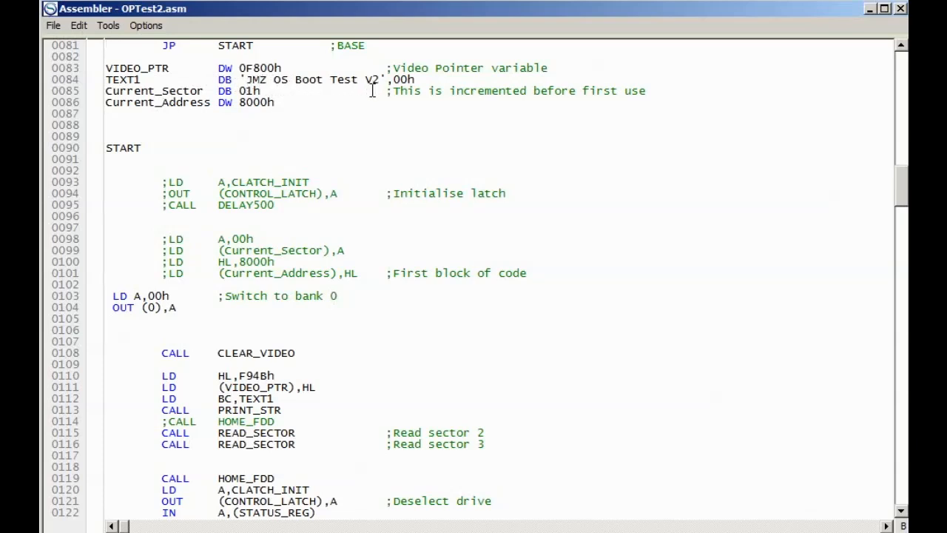
{"action": "mouse_move", "coordinate": [267, 132]}
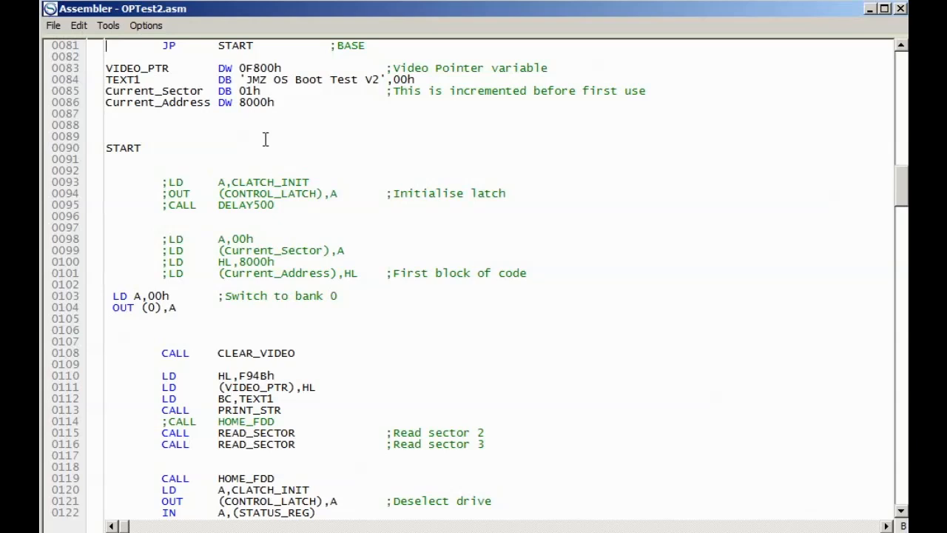
{"action": "mouse_move", "coordinate": [227, 310]}
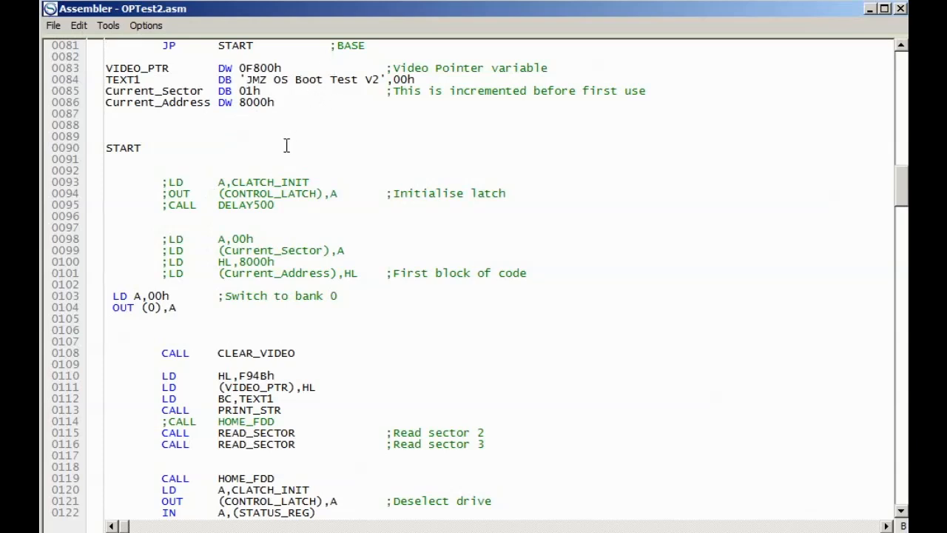
{"action": "mouse_move", "coordinate": [269, 180]}
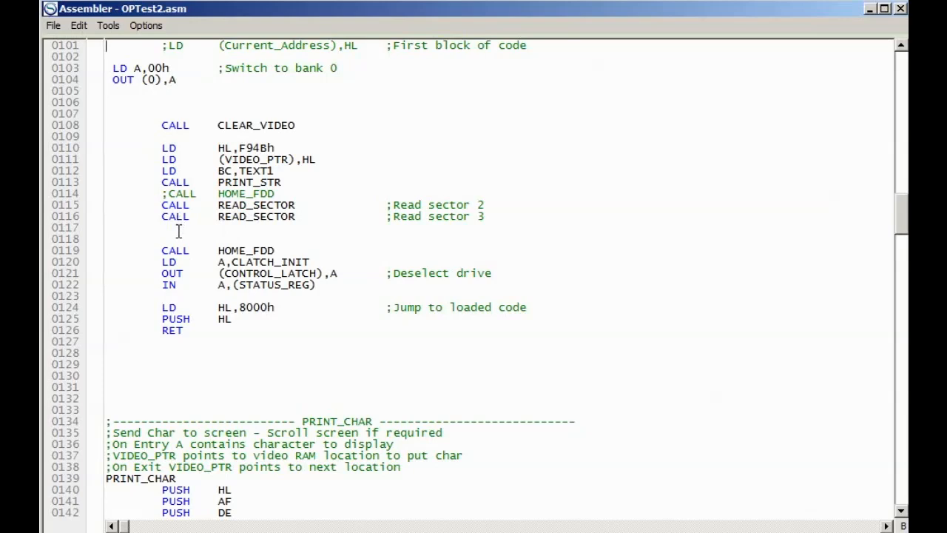
{"action": "mouse_move", "coordinate": [229, 285]}
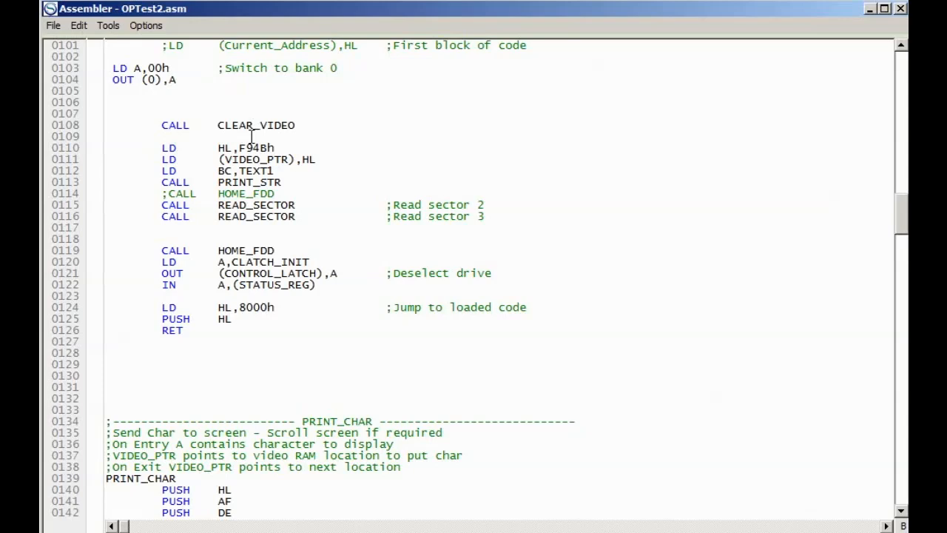
{"action": "mouse_move", "coordinate": [249, 143]}
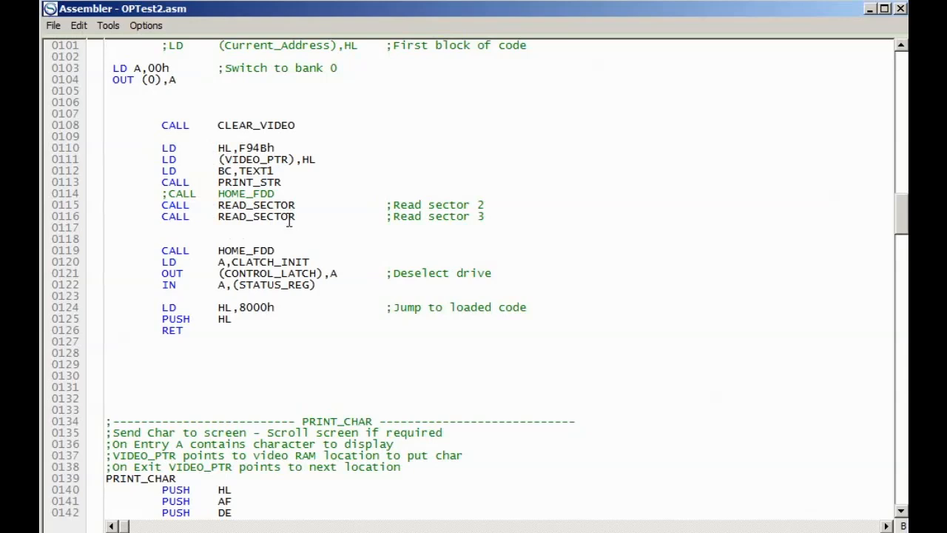
{"action": "mouse_move", "coordinate": [265, 306]}
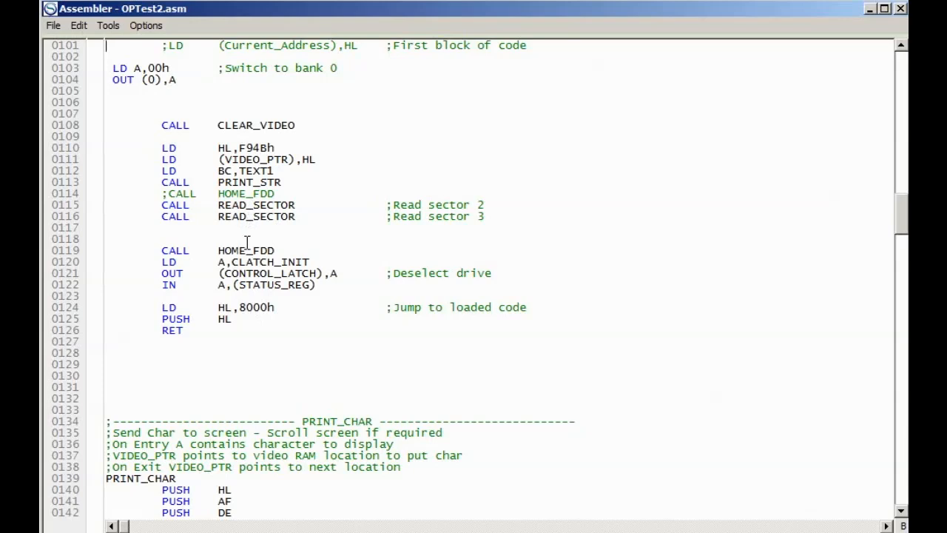
Step: Scroll down to the DELAY500 routine and the start of READ_SECTOR
{"action": "scroll", "scroll_direction": "down", "scroll_amount": 3}
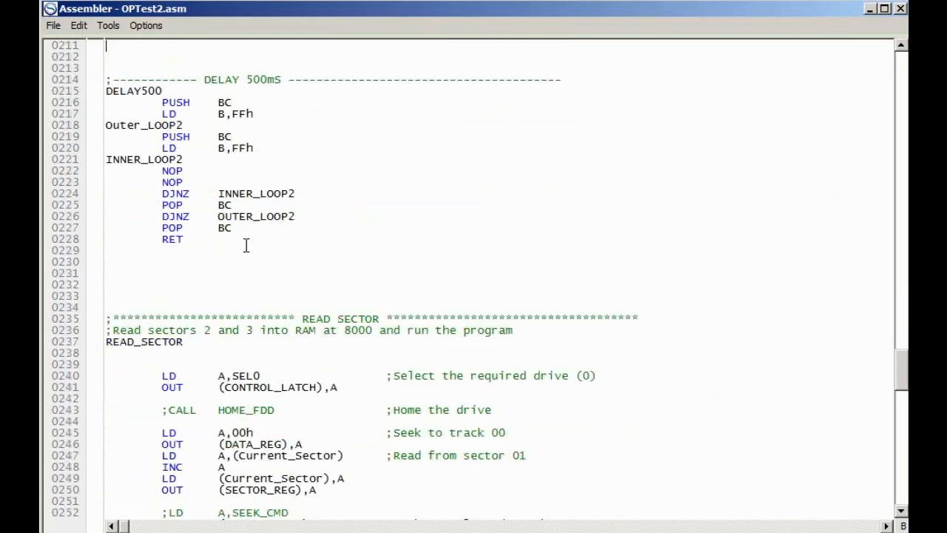
Step: Scroll through the support routines to END, then back up to the JMZ OP Test V2 header
{"action": "scroll", "scroll_direction": "down", "scroll_amount": 3}
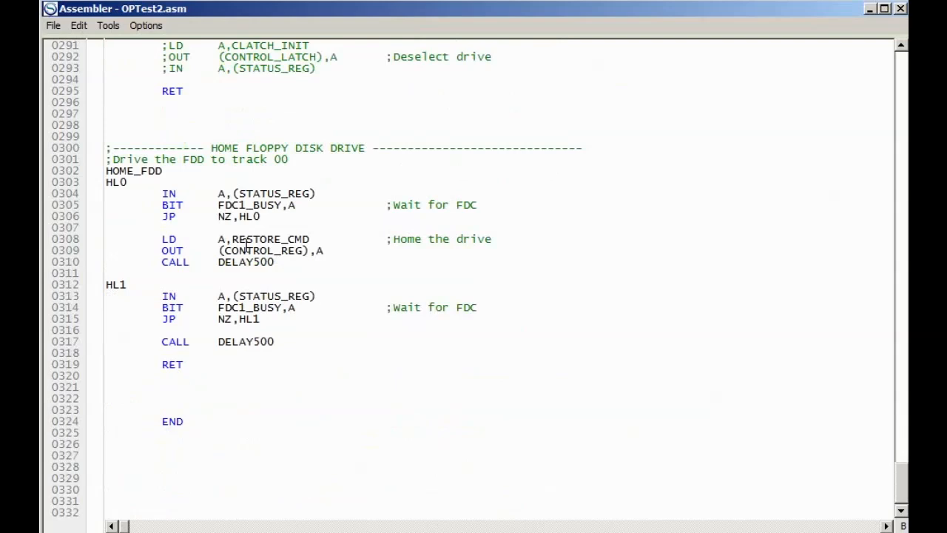
{"action": "scroll", "scroll_direction": "up", "scroll_amount": 3}
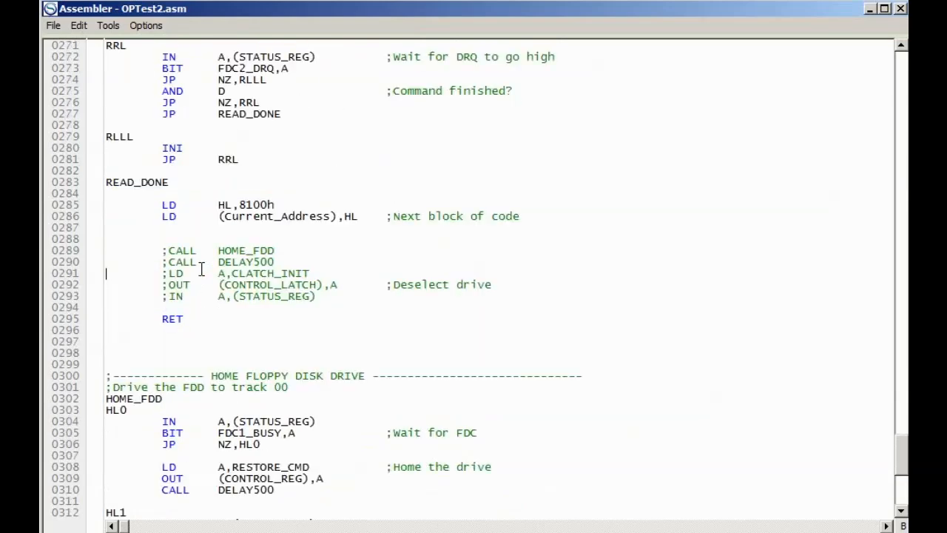
{"action": "scroll", "scroll_direction": "down", "scroll_amount": 3}
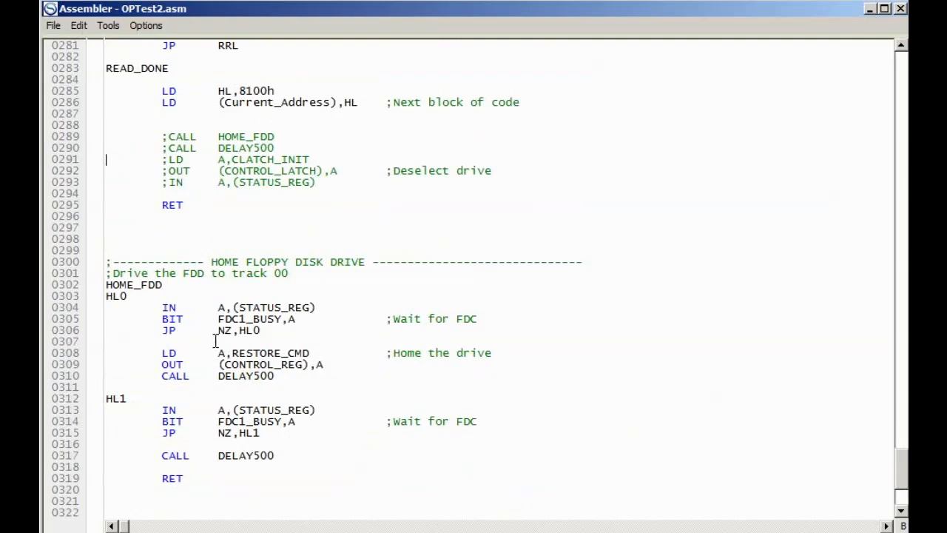
{"action": "mouse_move", "coordinate": [222, 357]}
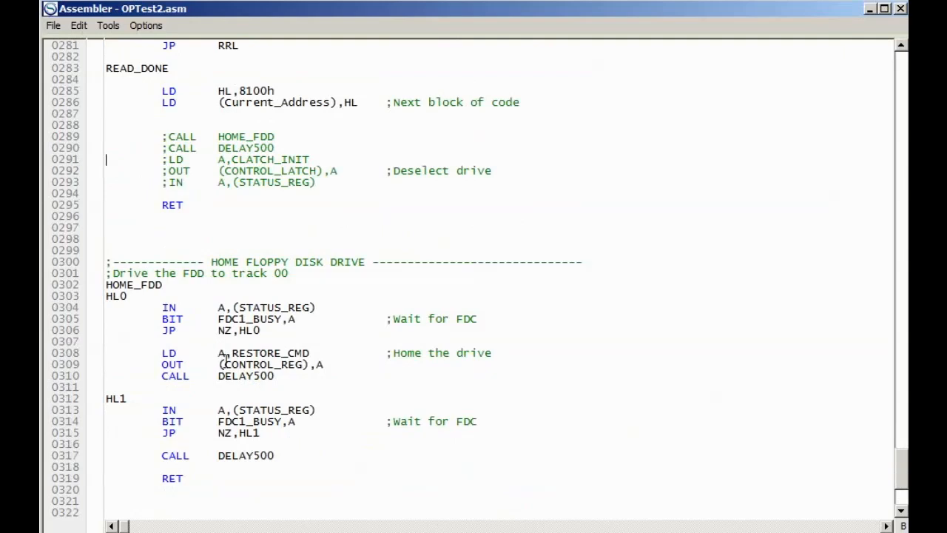
{"action": "scroll", "scroll_direction": "up", "scroll_amount": 3}
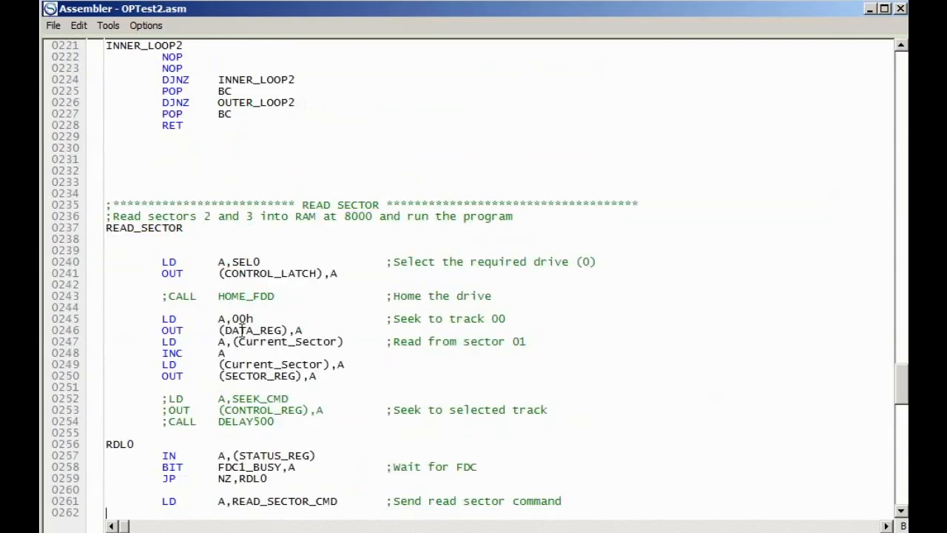
{"action": "scroll", "scroll_direction": "down", "scroll_amount": 3}
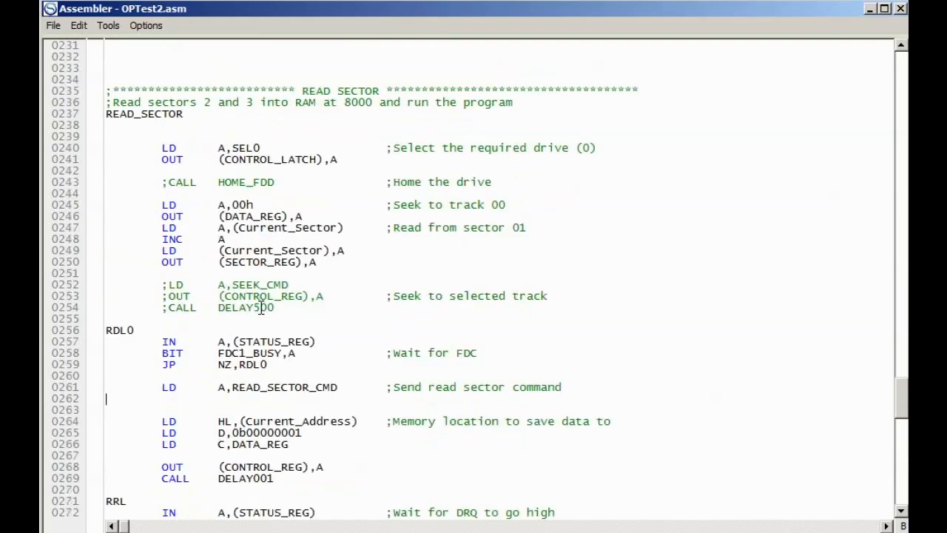
{"action": "scroll", "scroll_direction": "up", "scroll_amount": 3}
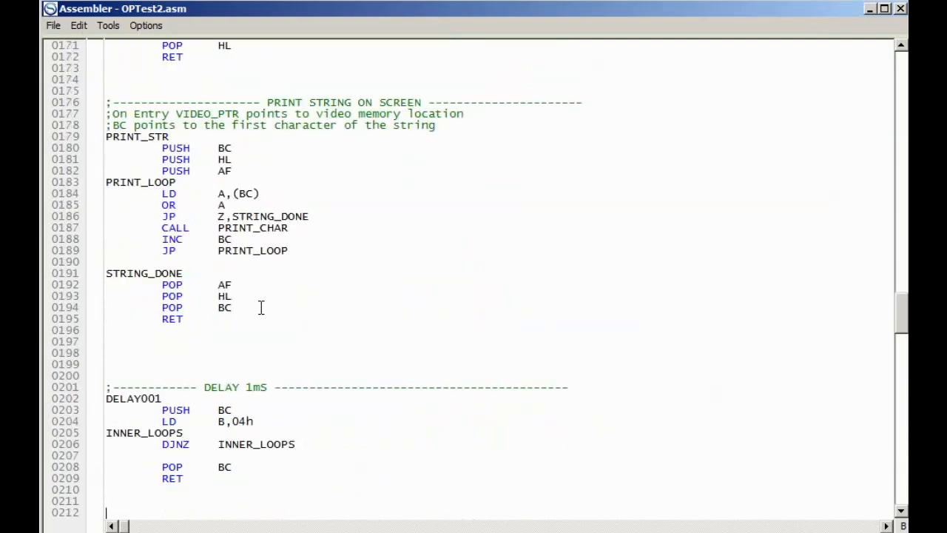
{"action": "scroll", "scroll_direction": "down", "scroll_amount": 3}
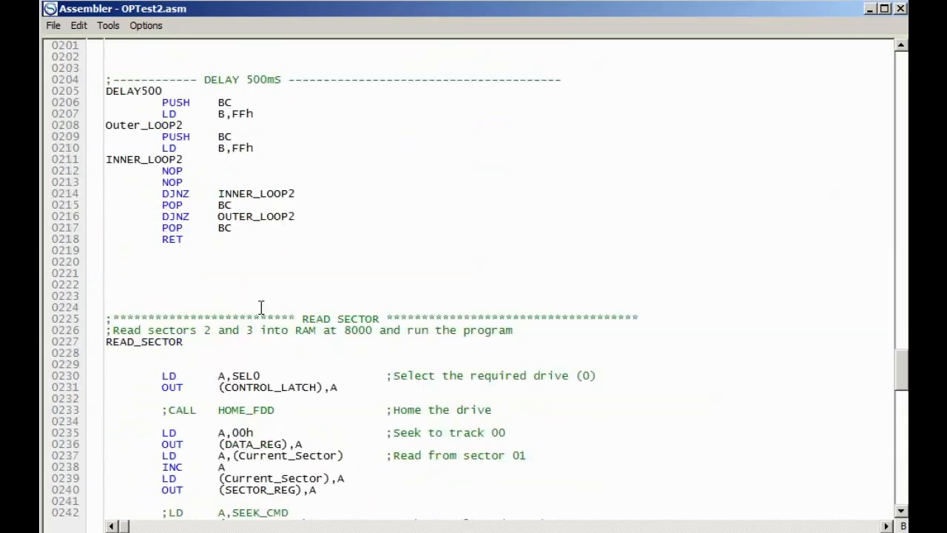
{"action": "scroll", "scroll_direction": "down", "scroll_amount": 3}
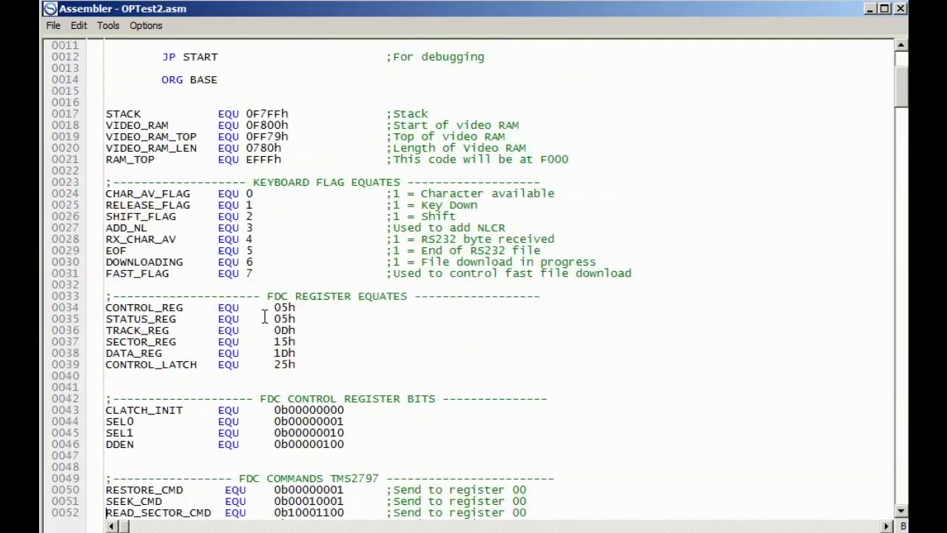
{"action": "scroll", "scroll_direction": "up", "scroll_amount": 3}
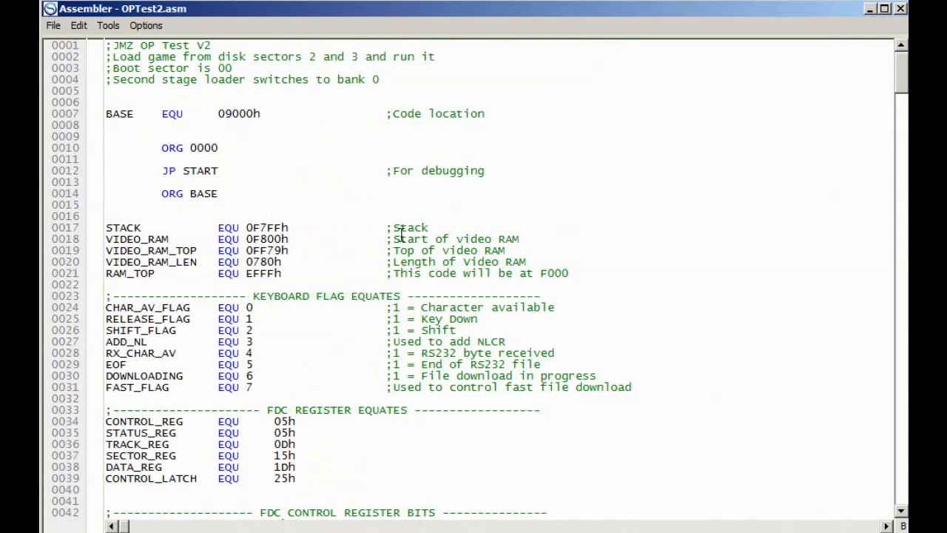
{"action": "mouse_move", "coordinate": [315, 357]}
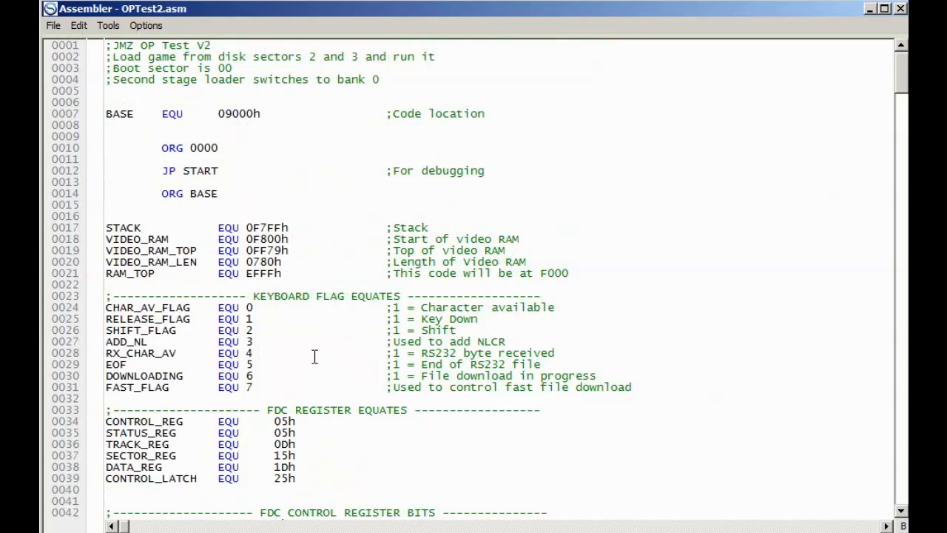